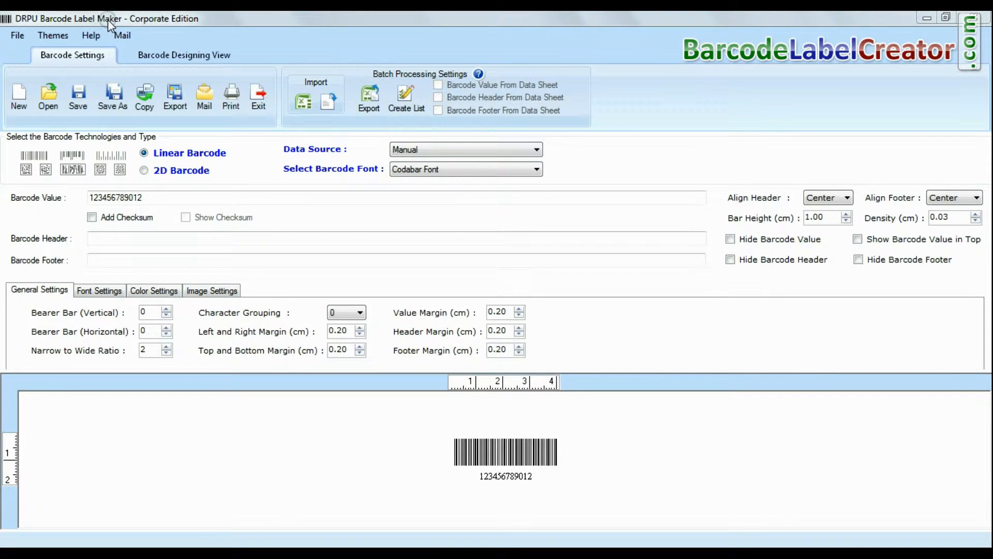
Look over the Barcode Designing View, come back to Barcode Settings and show the Select Barcode Font list
click(71, 55)
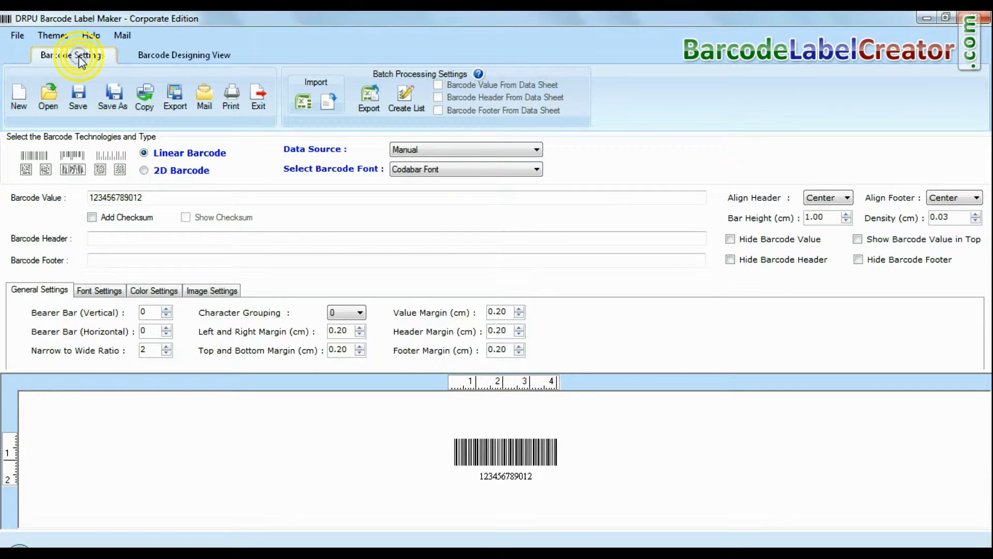
click(184, 55)
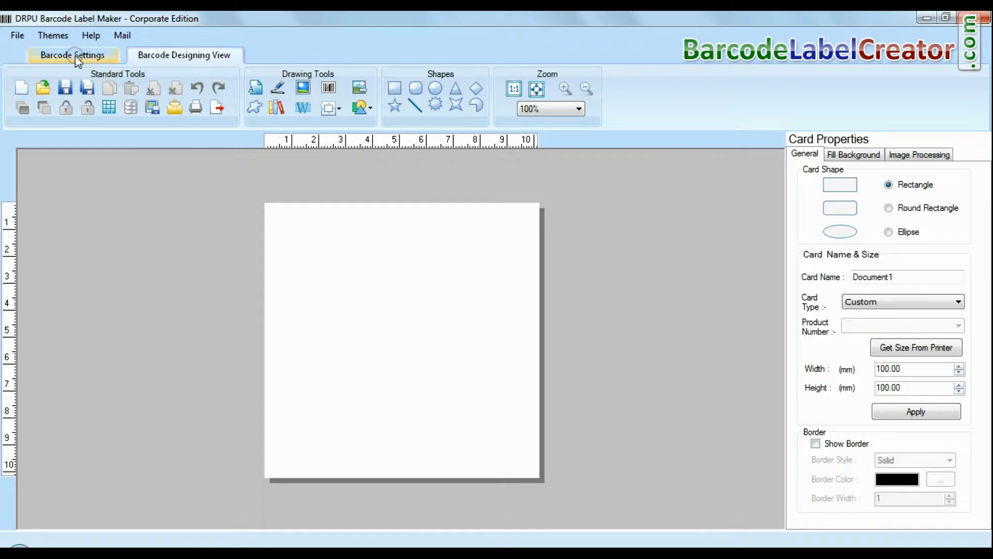
click(72, 54)
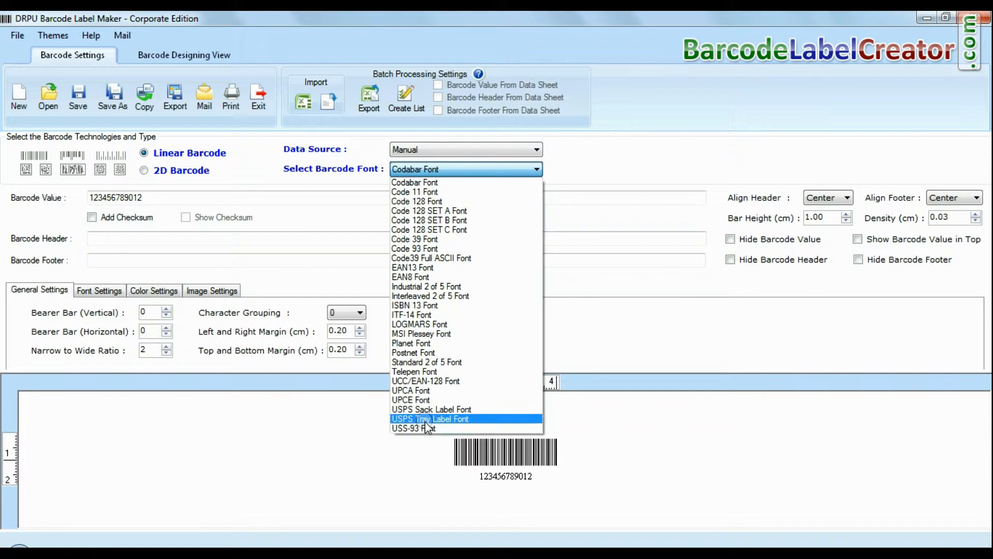
click(144, 170)
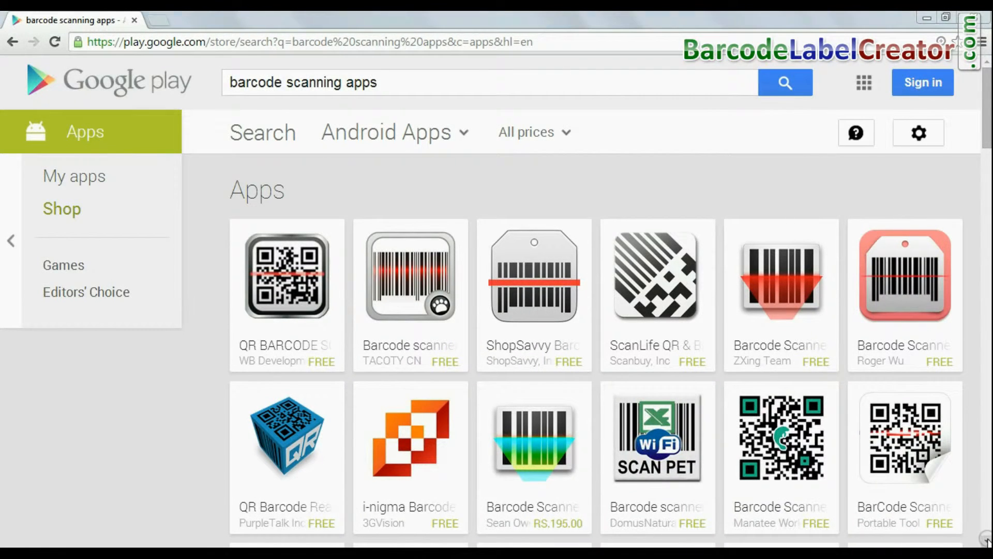
Scroll down the 'barcode scanning apps' results to reach RedLaser and UpCode
scroll(down, 3)
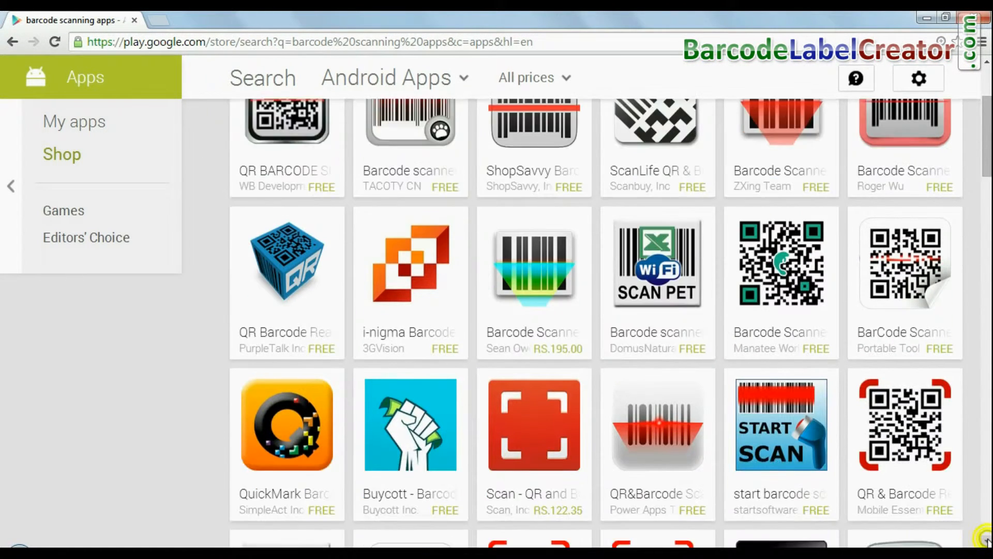
scroll(down, 3)
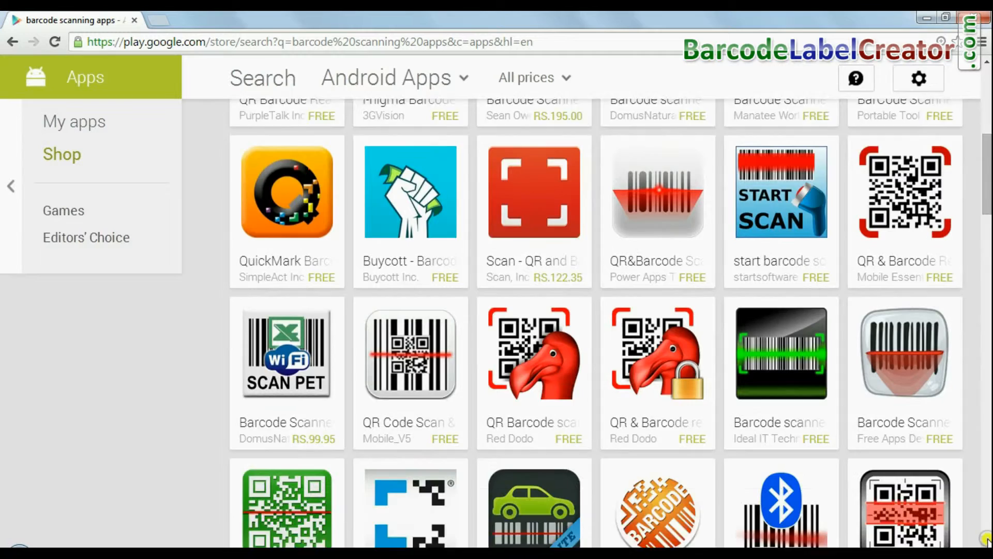
scroll(down, 3)
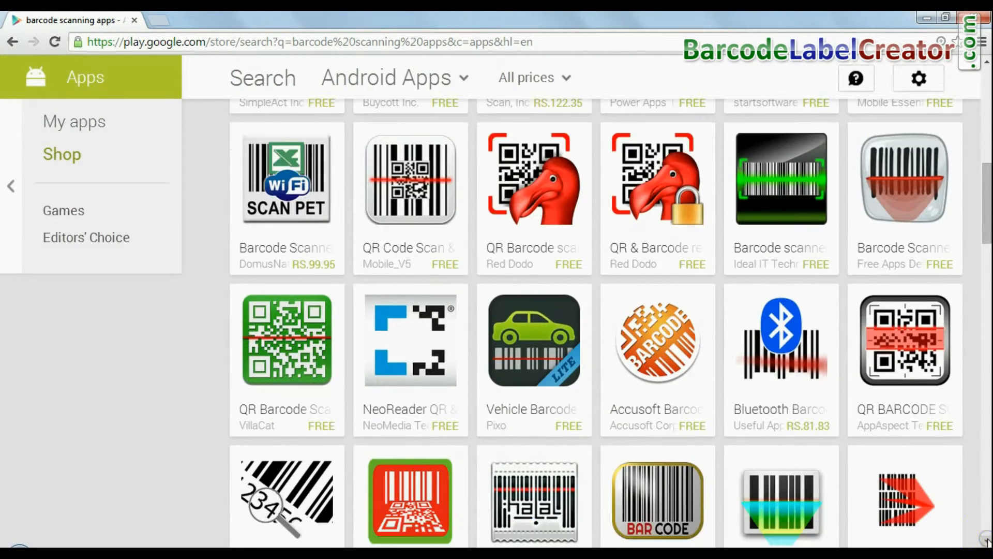
scroll(down, 3)
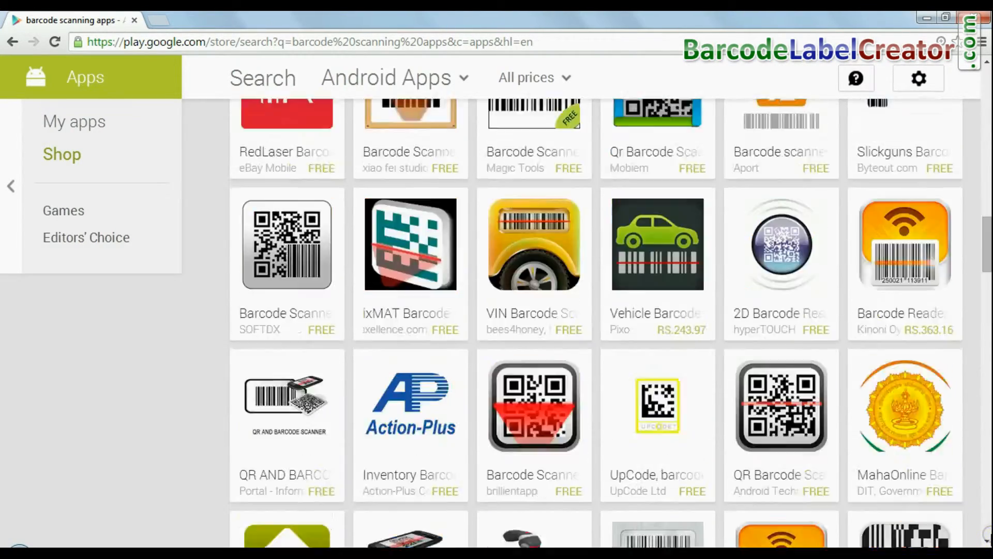